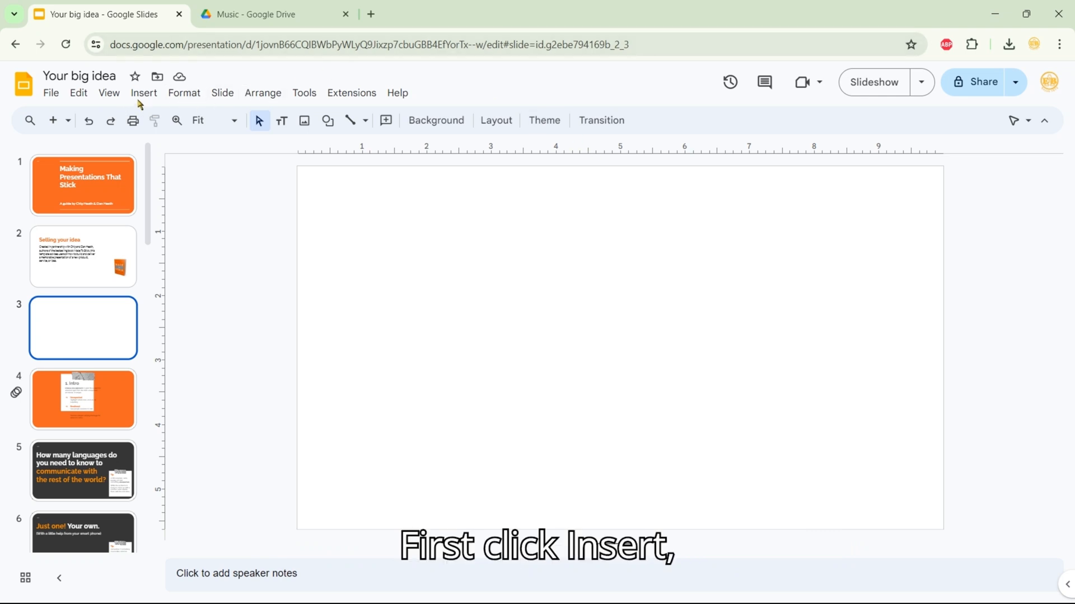
- Insert an Oval shape and draw two equal overlapping circles across the slide's middle
left_click(143, 93)
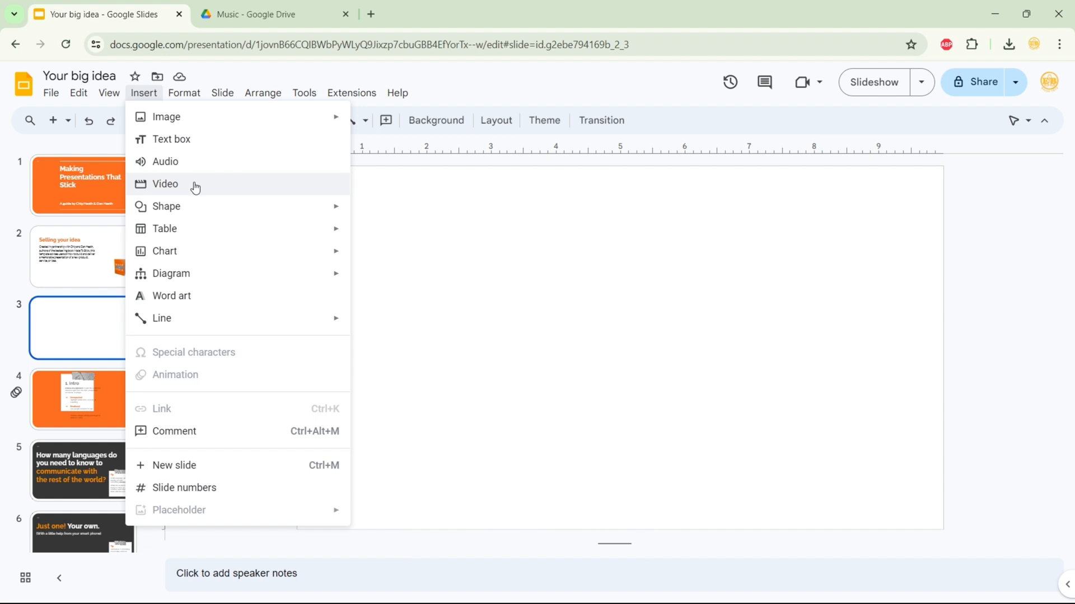
mouse_move(165, 206)
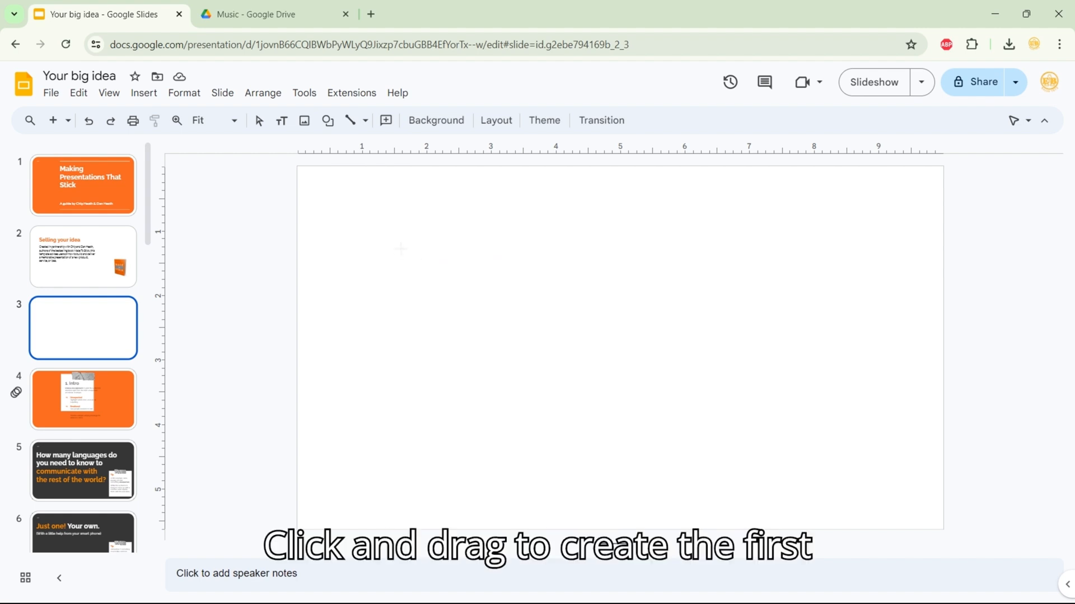
left_click_drag(400, 248, 563, 456)
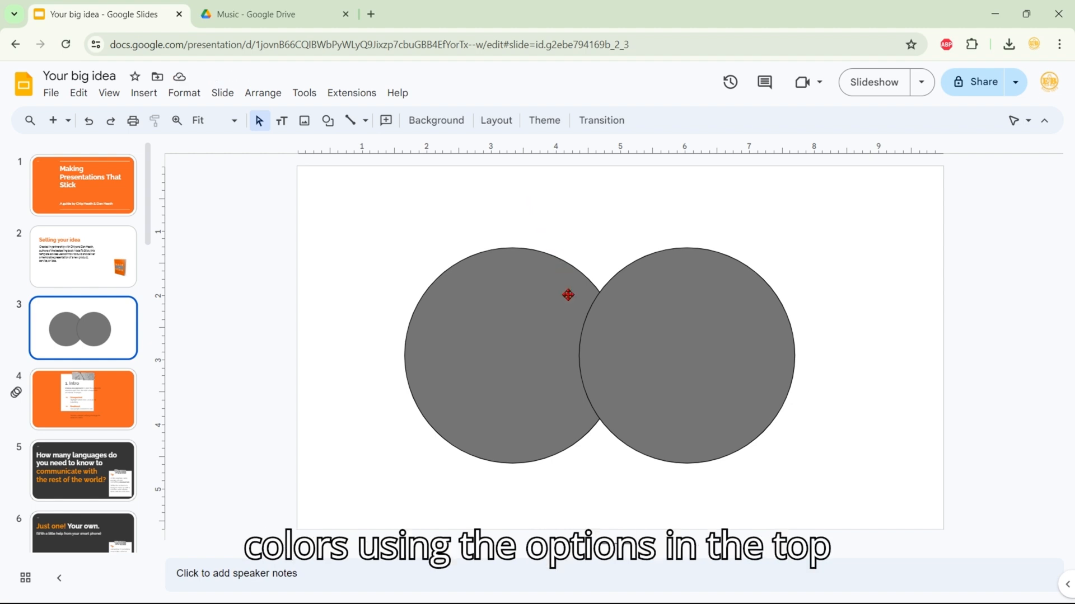
- Fill both selected circles with the theme palette's orange swatch
left_click(386, 121)
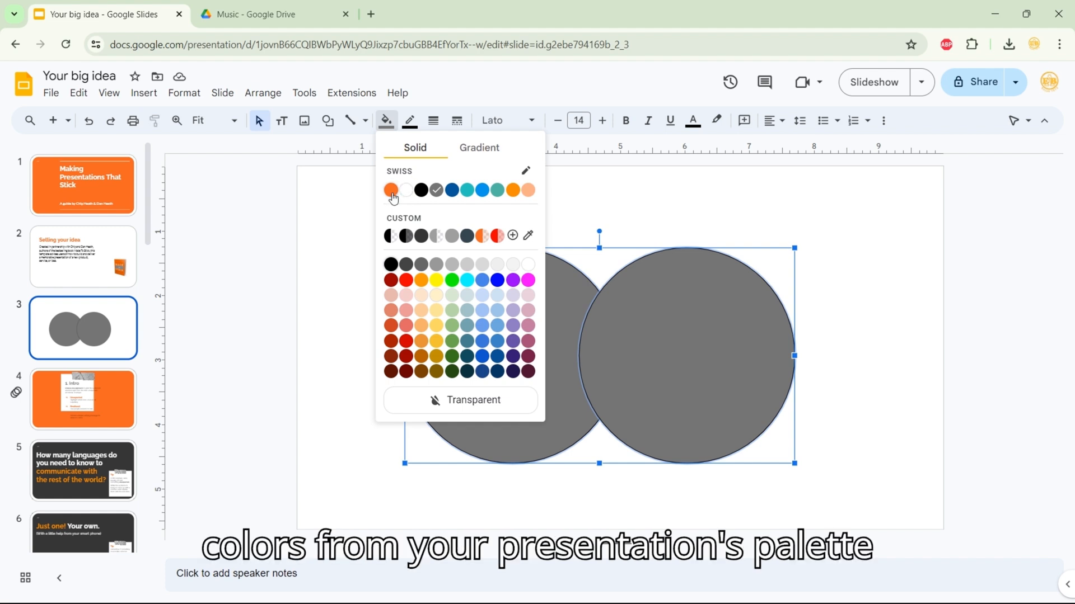
left_click(392, 190)
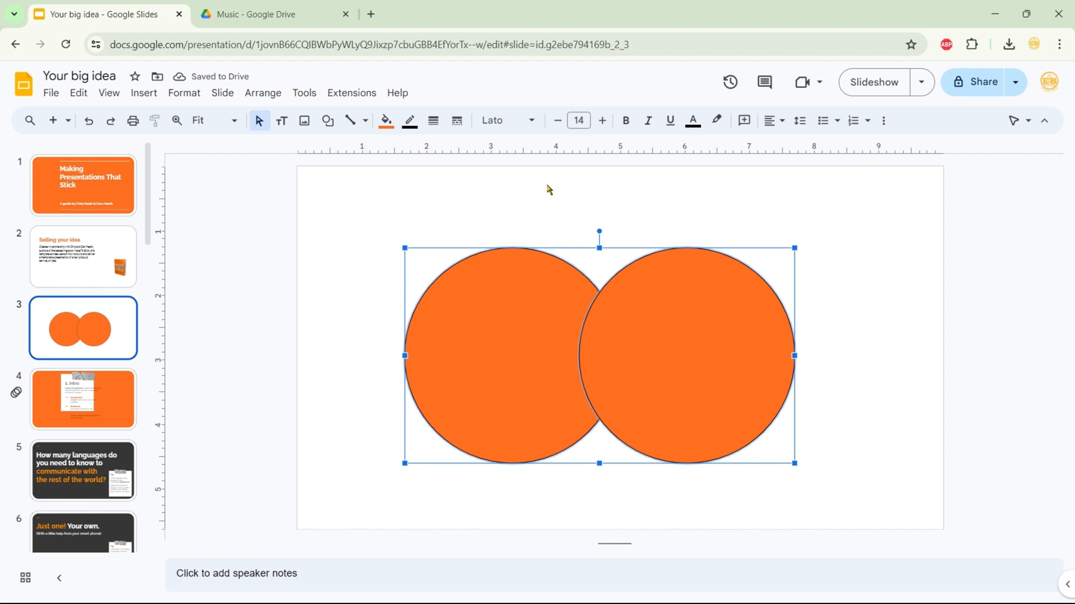
mouse_move(533, 194)
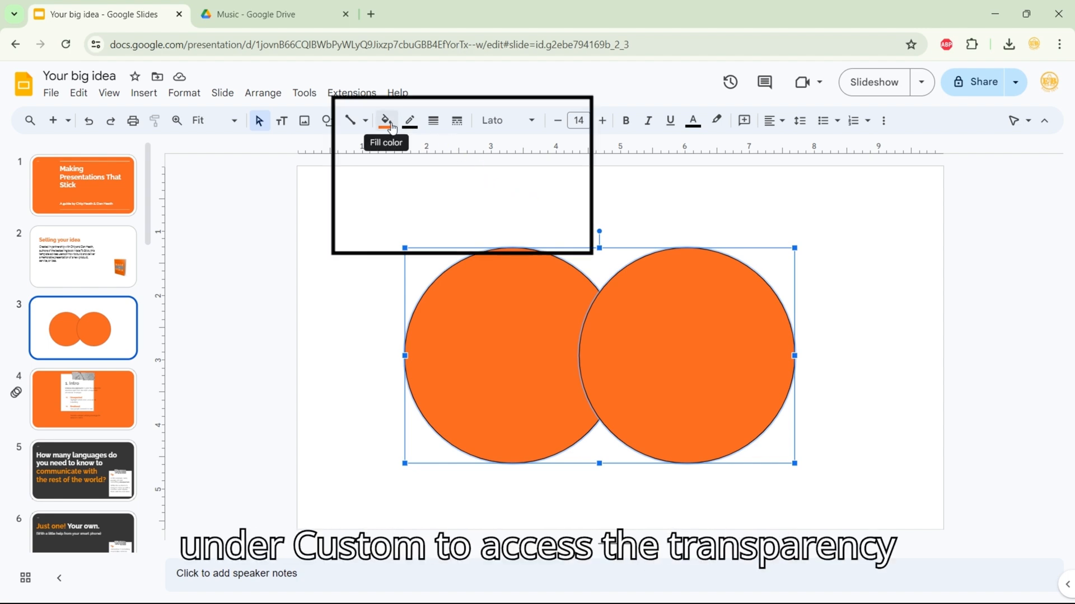
- Give the orange fill a custom alpha of about 40 so the overlap shows darker
left_click(385, 121)
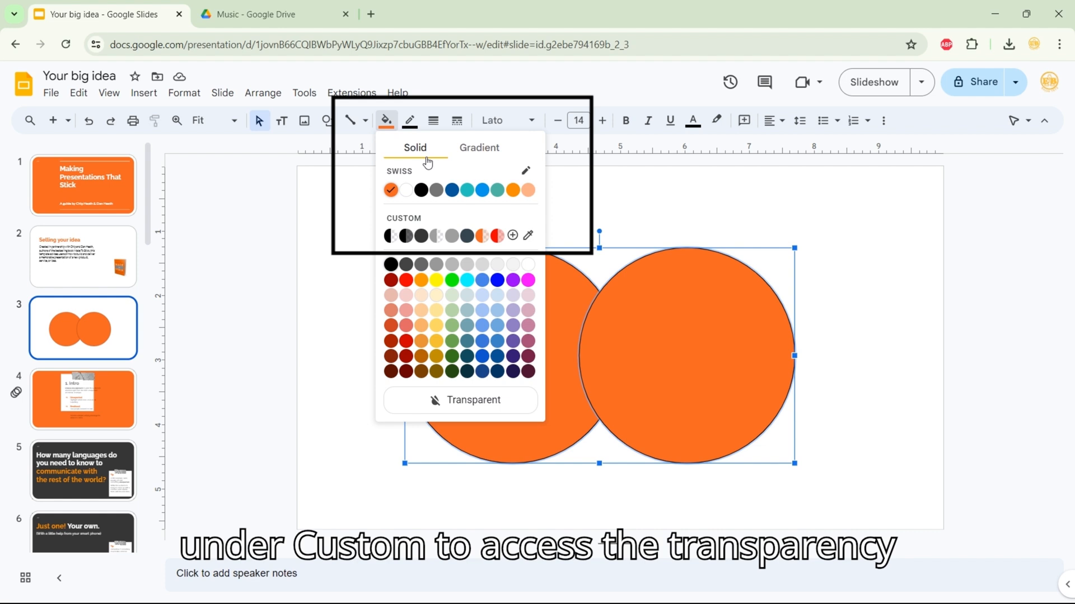
mouse_move(511, 235)
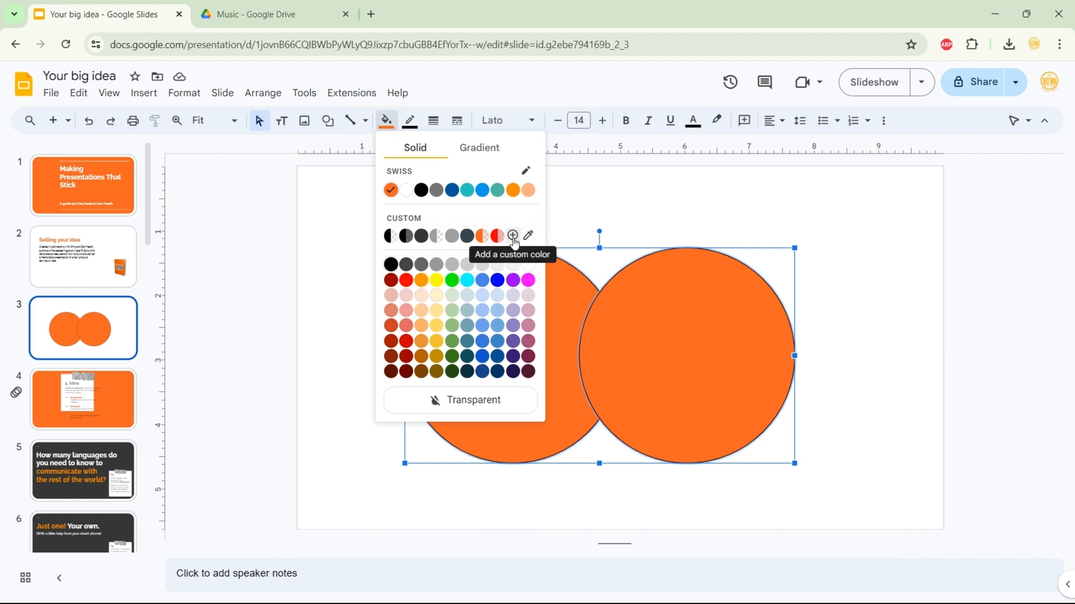
left_click(511, 236)
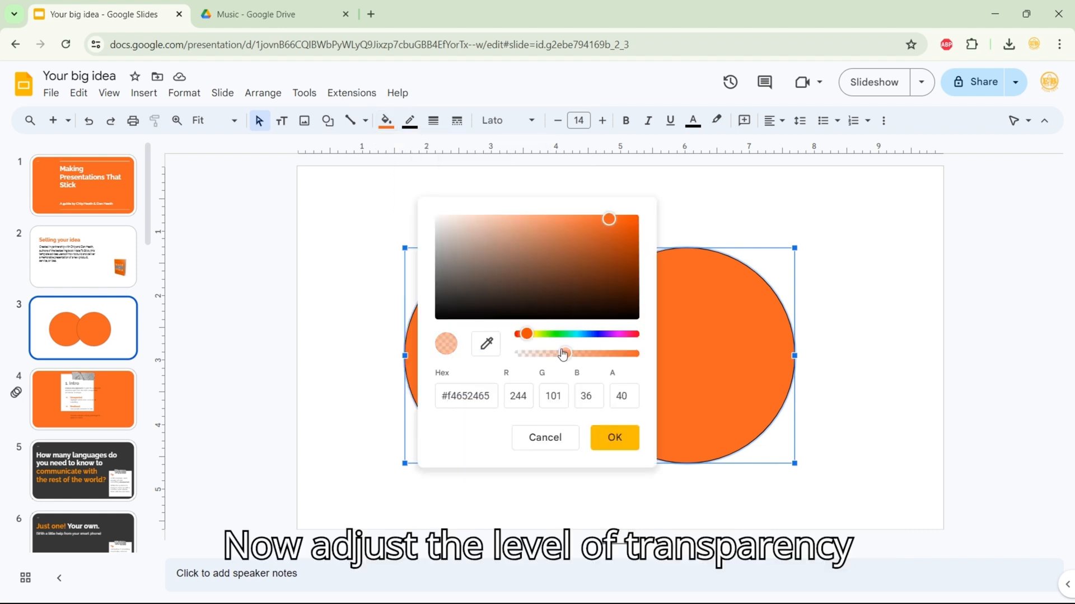
left_click_drag(560, 352, 570, 352)
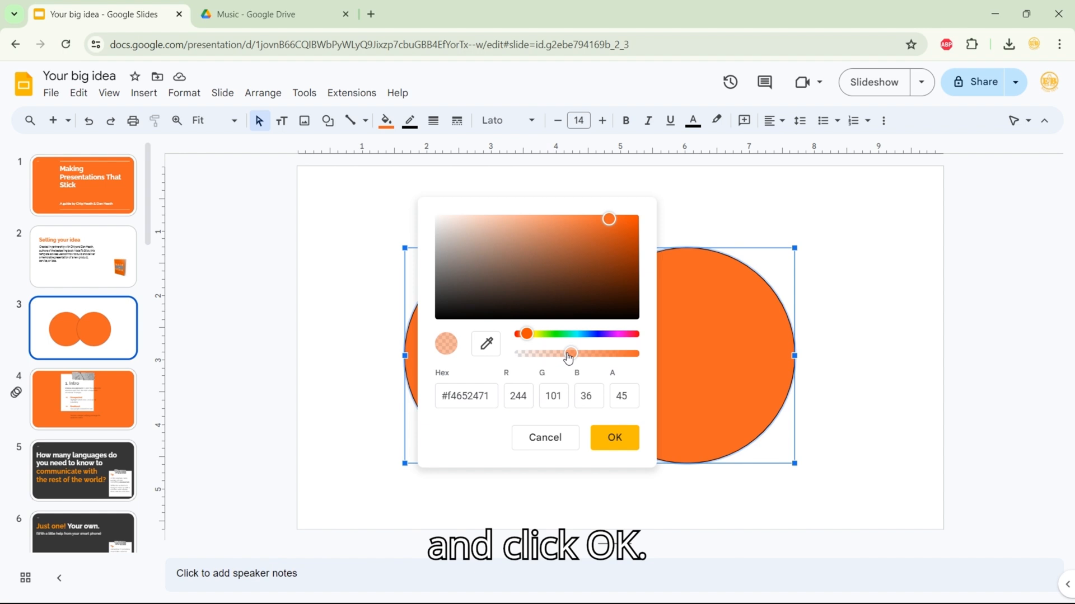
left_click(612, 437)
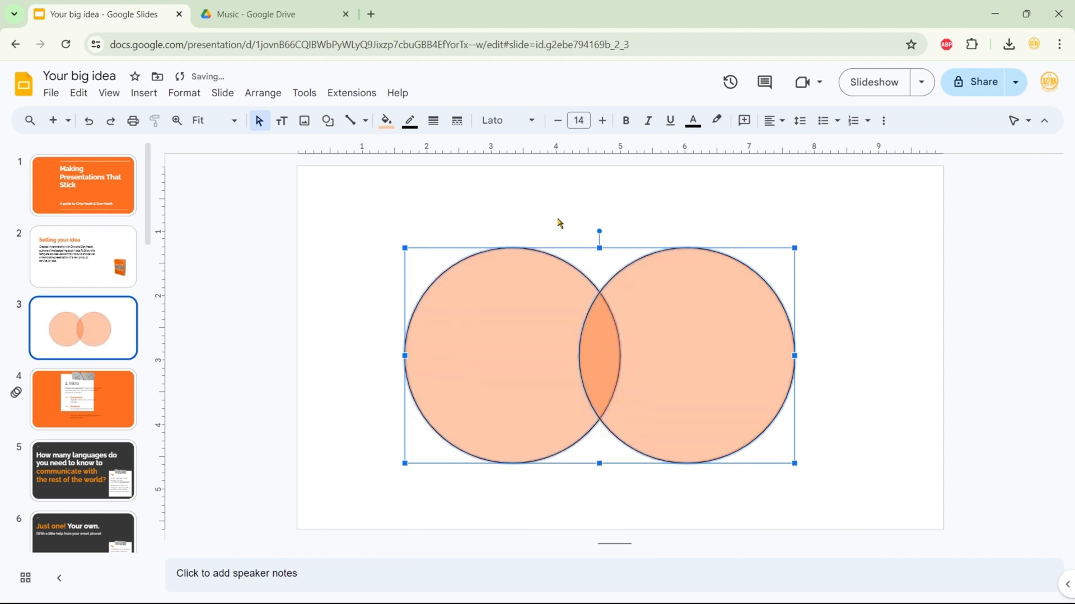
left_click(555, 200)
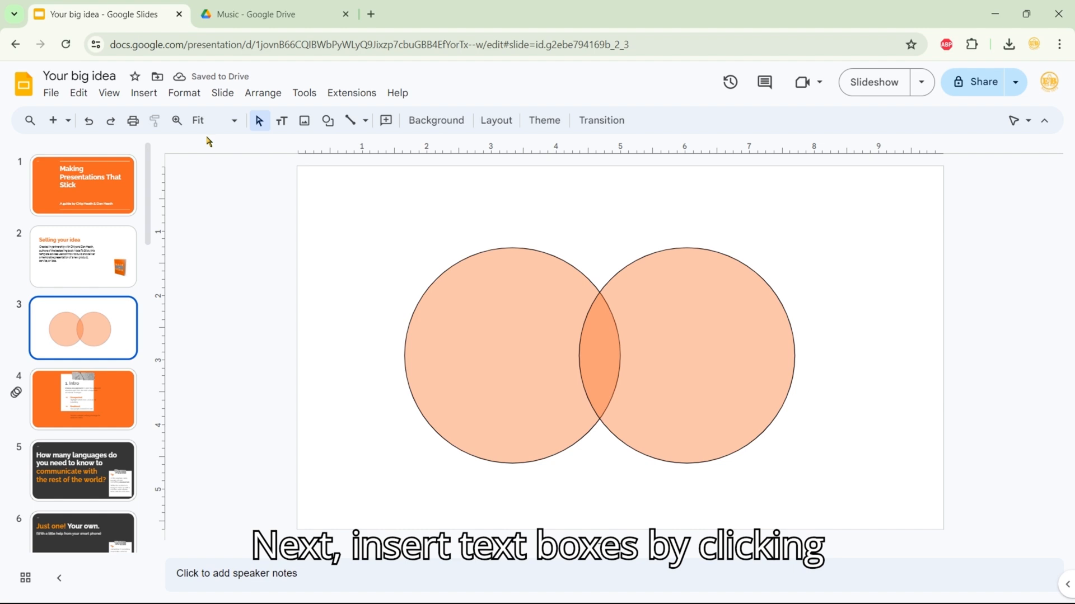
- Add a text box in the left circle reading '50% Idea', bold with larger font
left_click(144, 93)
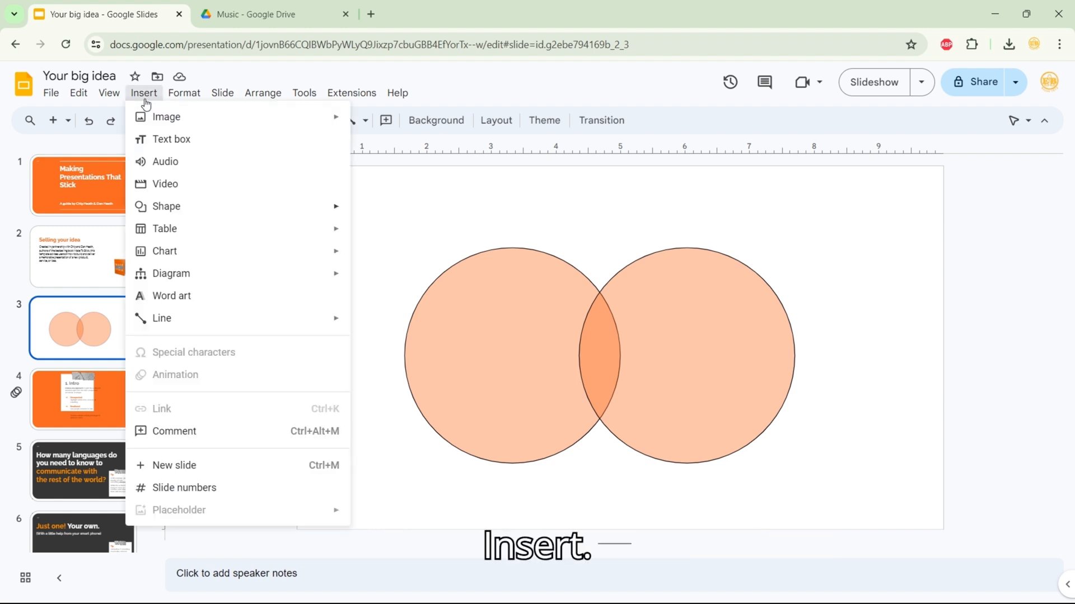
mouse_move(187, 153)
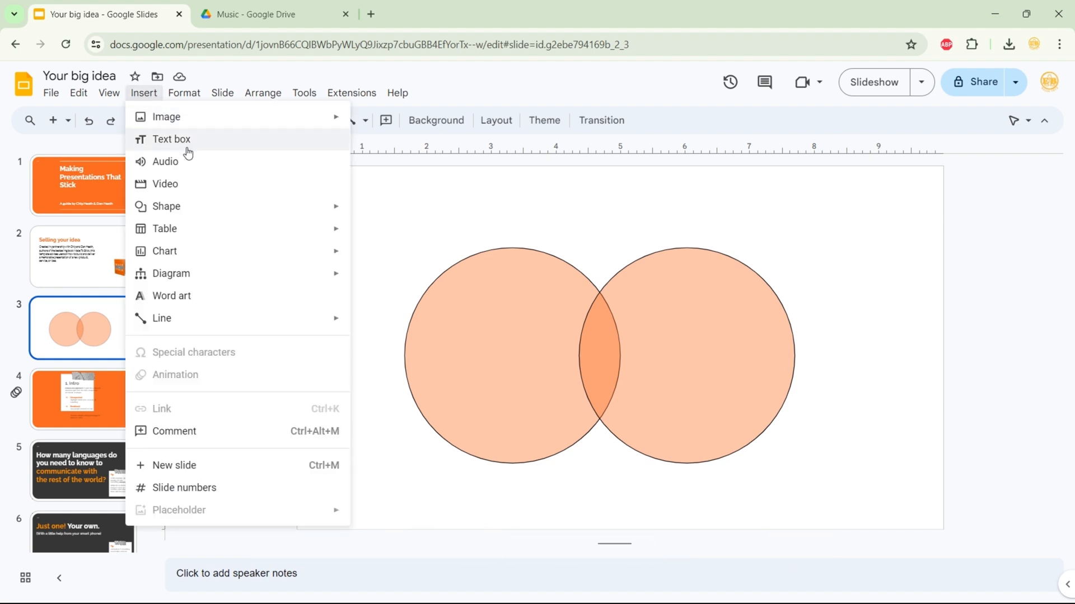
left_click(170, 139)
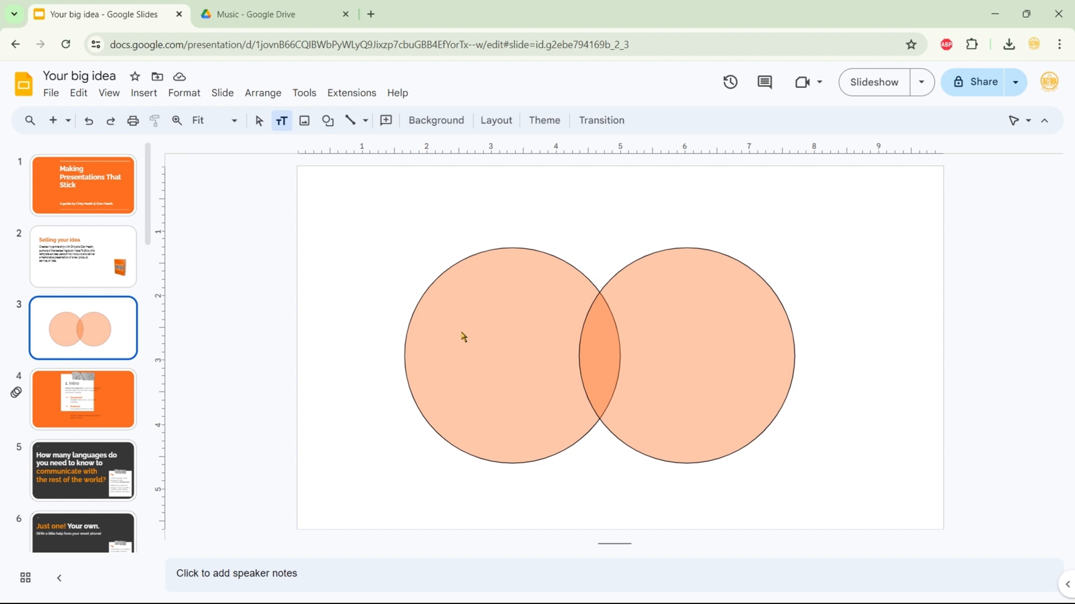
type("50%")
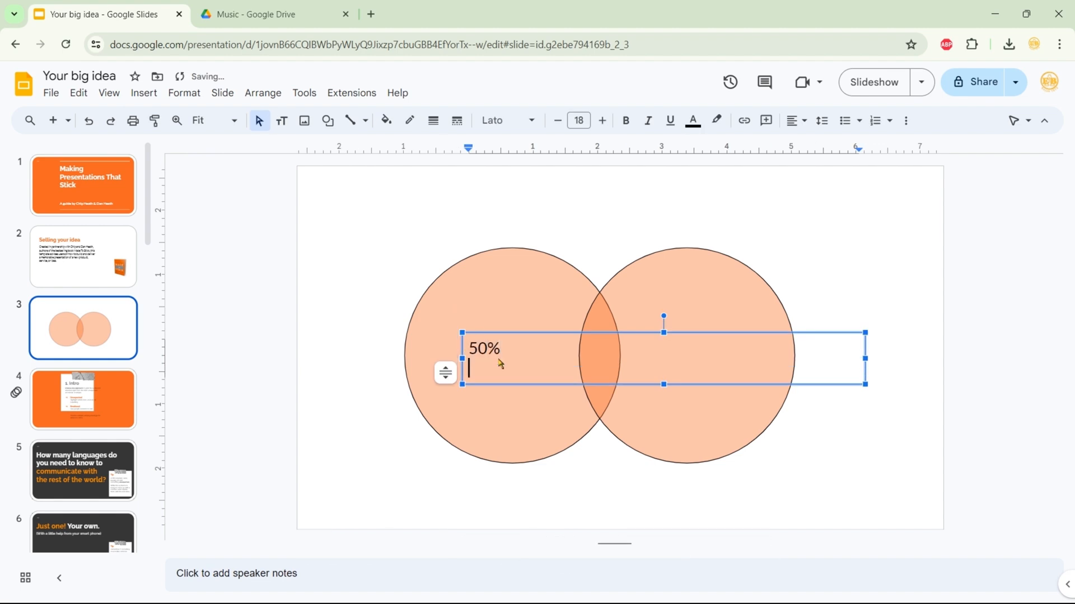
type("Idea")
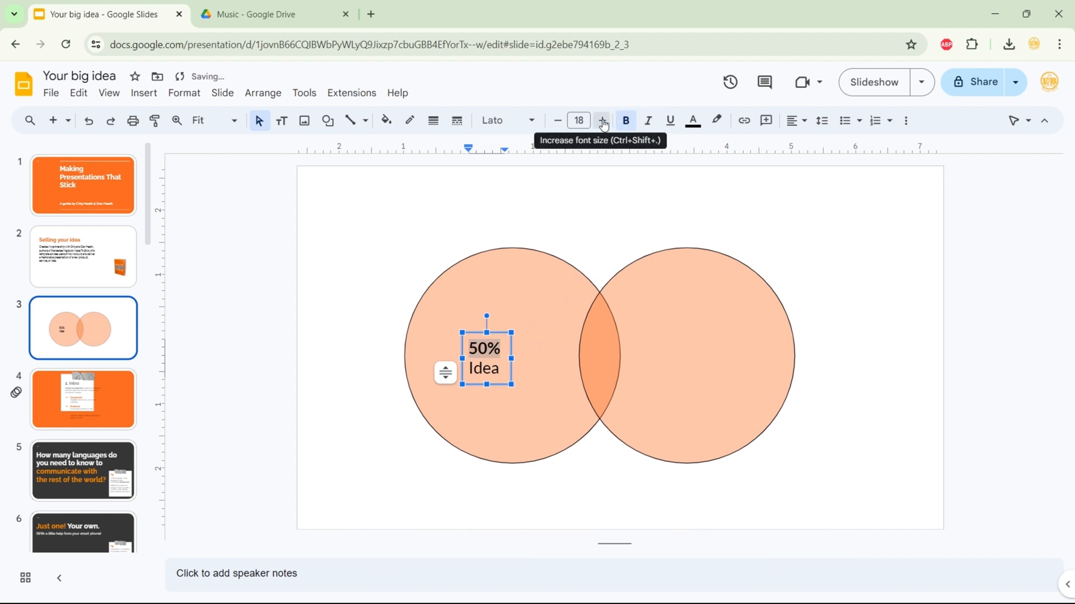
left_click(602, 121)
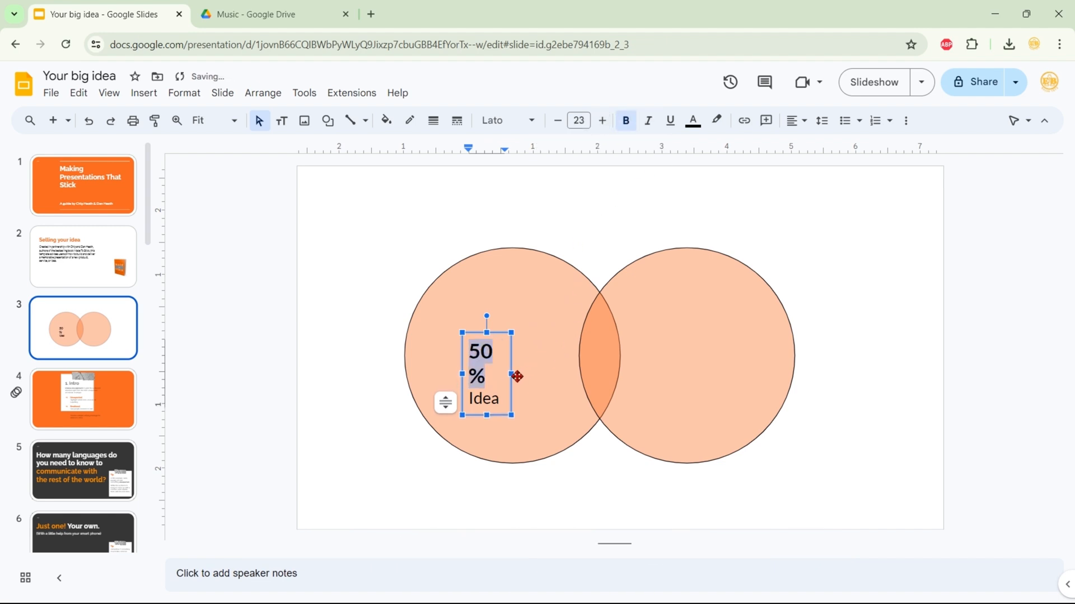